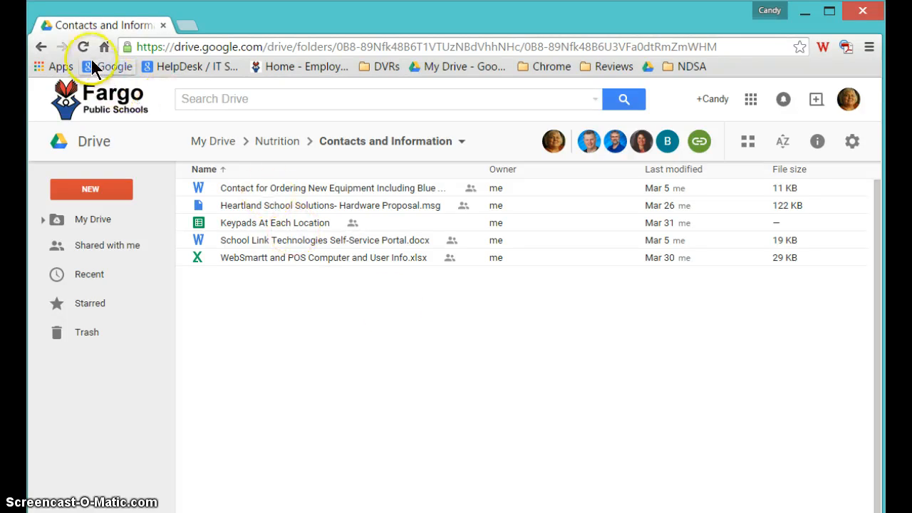
pyautogui.moveTo(60, 67)
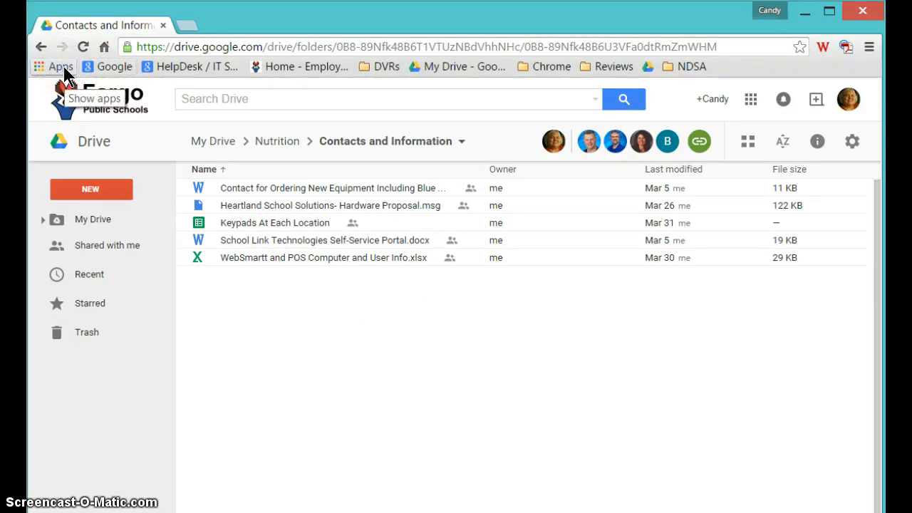
pyautogui.moveTo(182, 66)
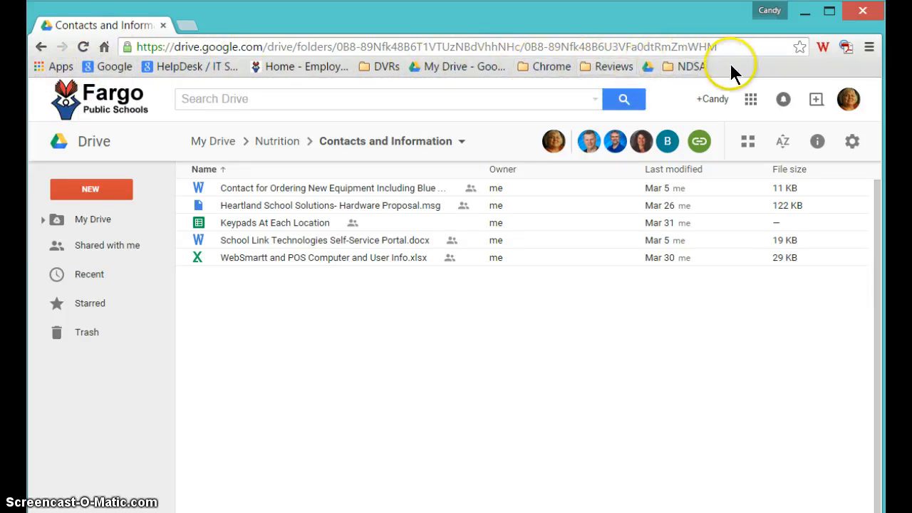
# Create a bookmarks-bar folder named 'Nutrition' via Add folder and save it
pyautogui.rightClick(744, 66)
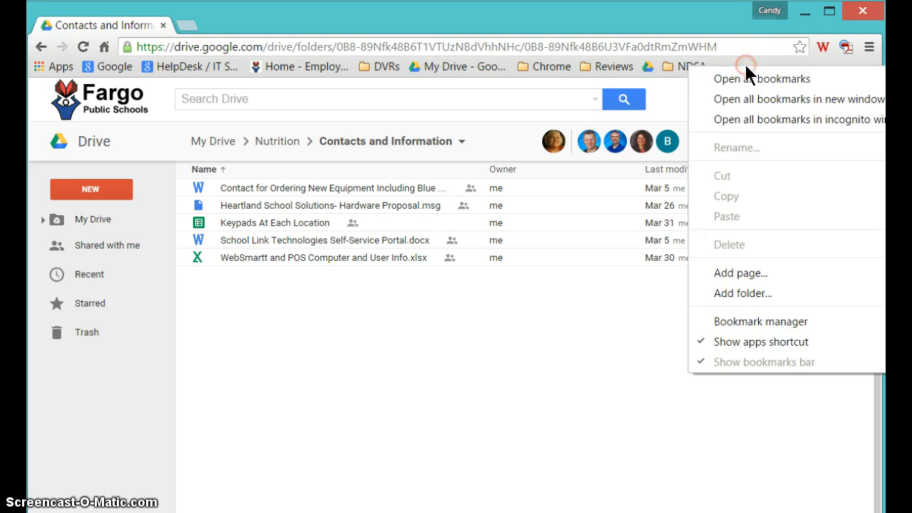
pyautogui.moveTo(742, 293)
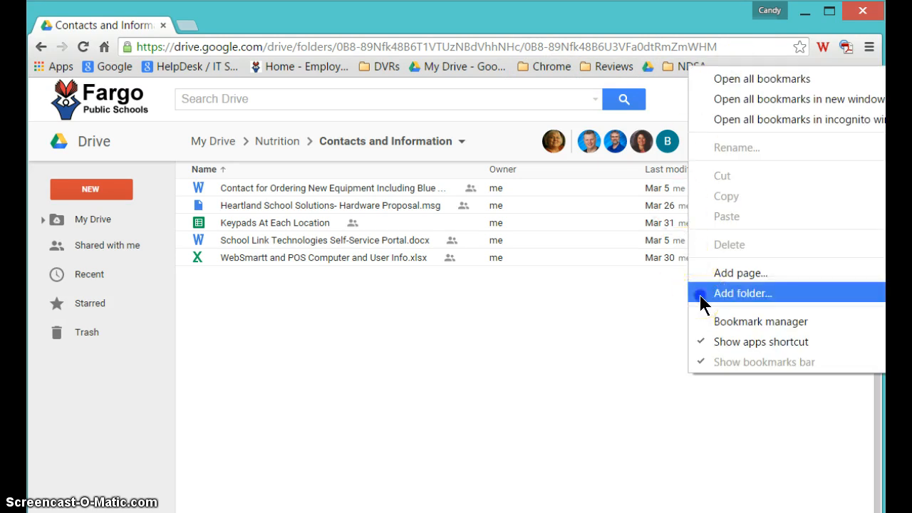
pyautogui.click(743, 293)
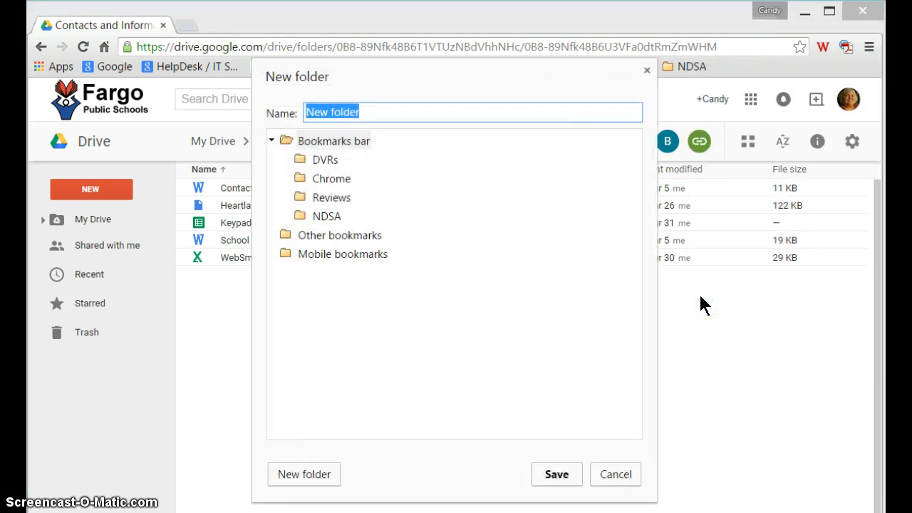
pyautogui.write('Nutrition')
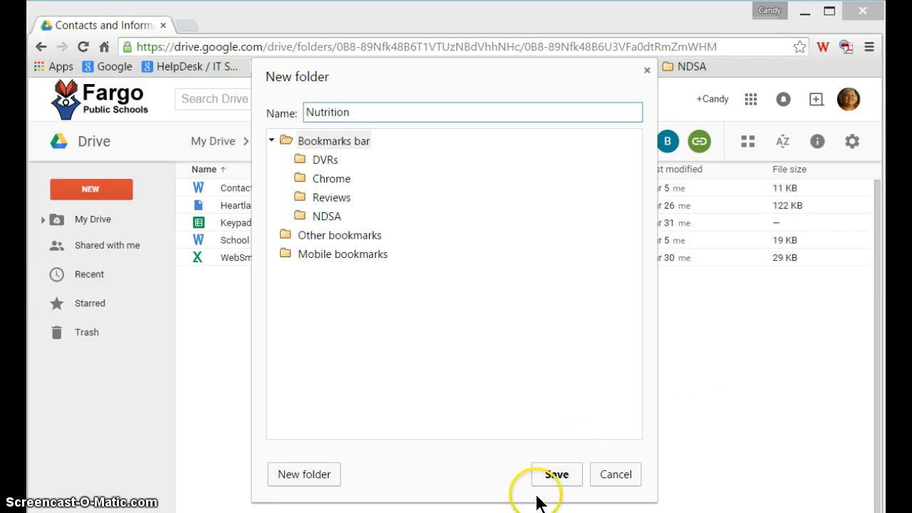
pyautogui.click(556, 474)
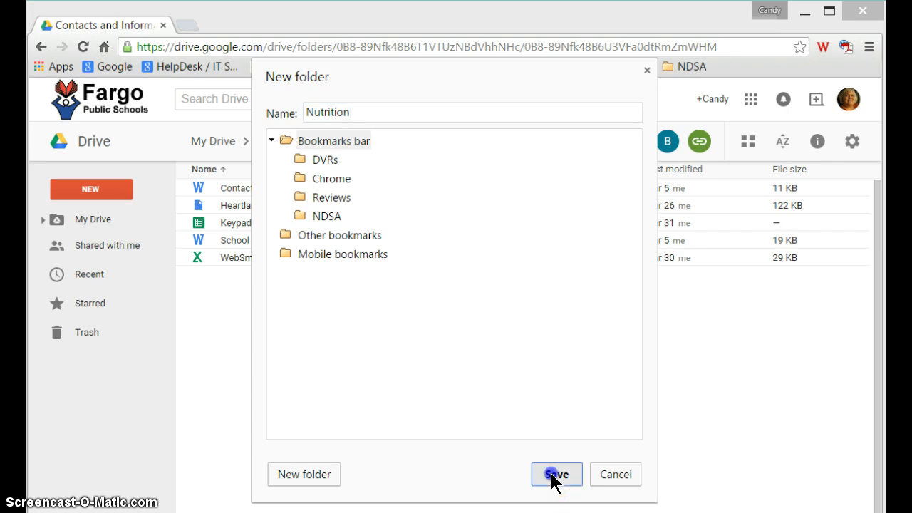
pyautogui.click(557, 475)
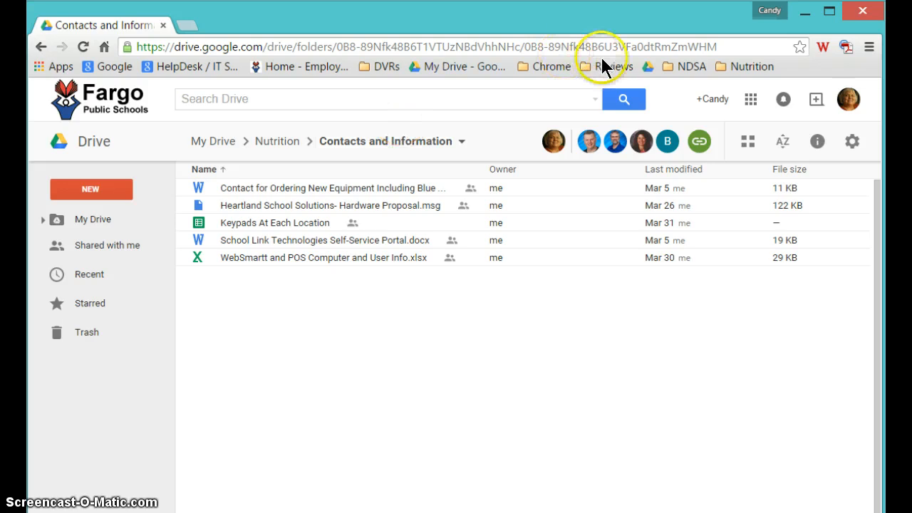
pyautogui.moveTo(648, 69)
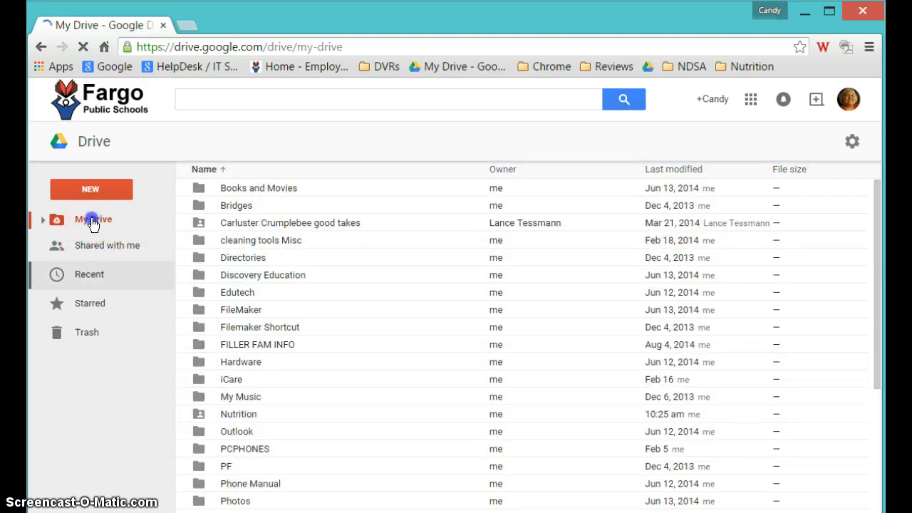
pyautogui.click(94, 219)
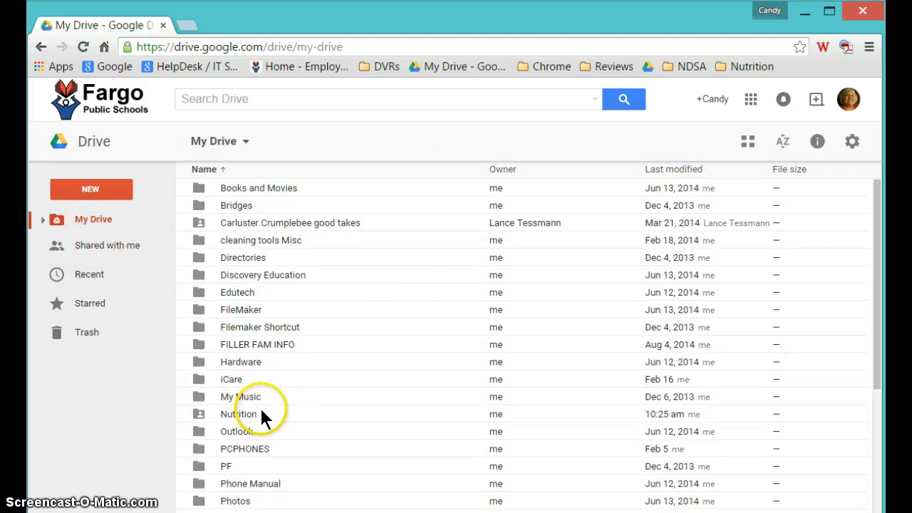
pyautogui.doubleClick(241, 414)
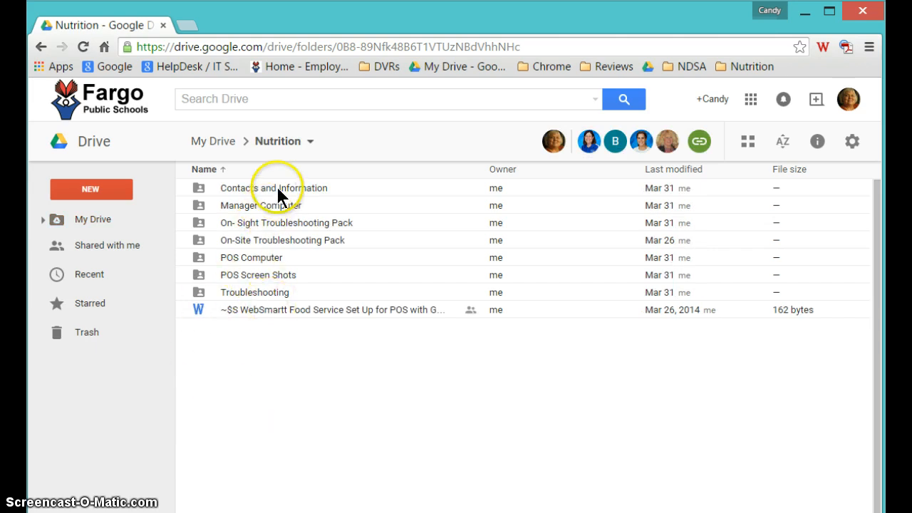
pyautogui.doubleClick(275, 187)
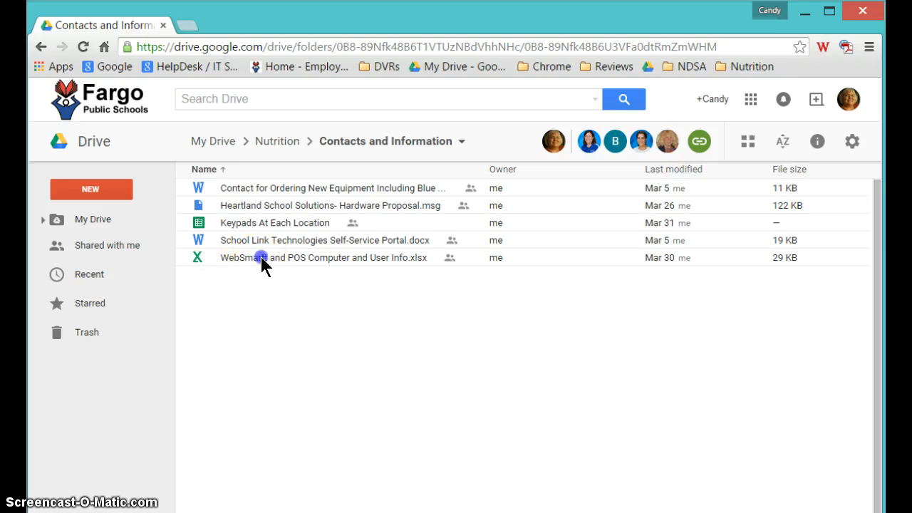
# Open the preview of 'WebSmartt and POS Computer and User Info.xlsx' in Google Drive
pyautogui.click(322, 257)
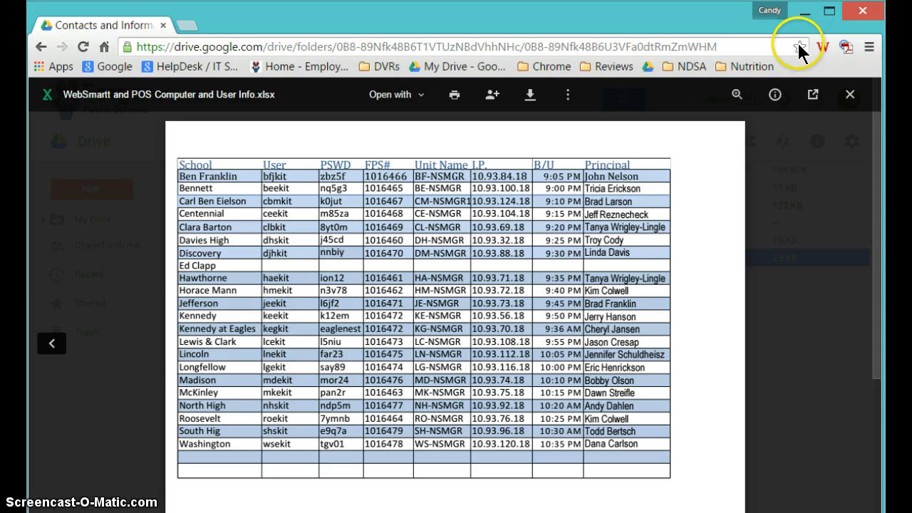
# Star the Contacts and Information page and save the bookmark into the Nutrition folder
pyautogui.click(800, 47)
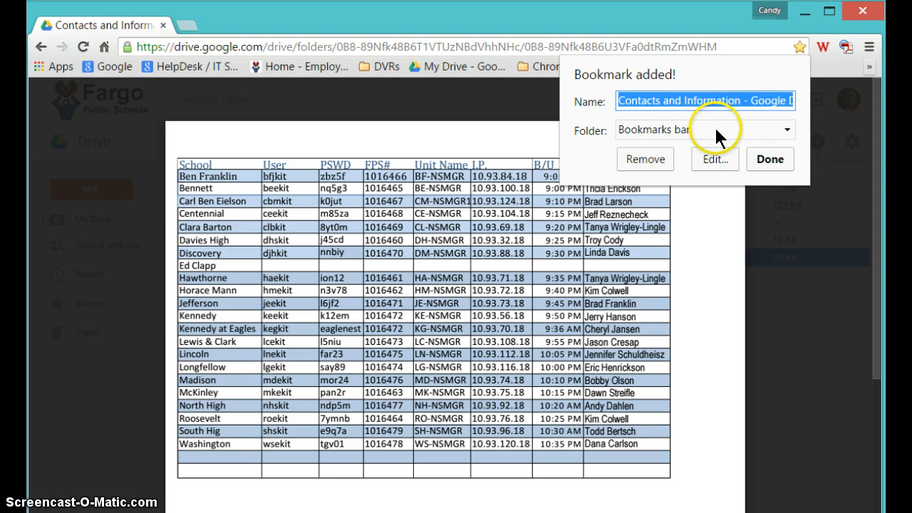
pyautogui.click(787, 130)
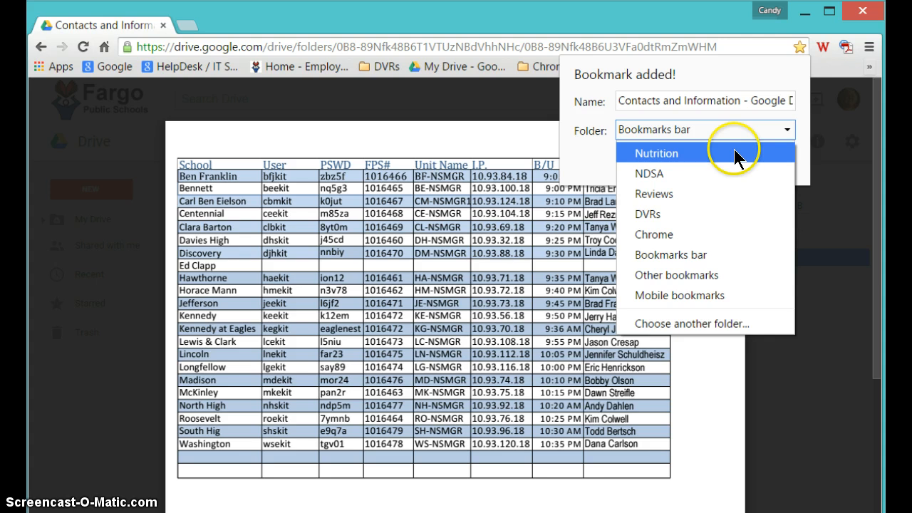
pyautogui.click(656, 152)
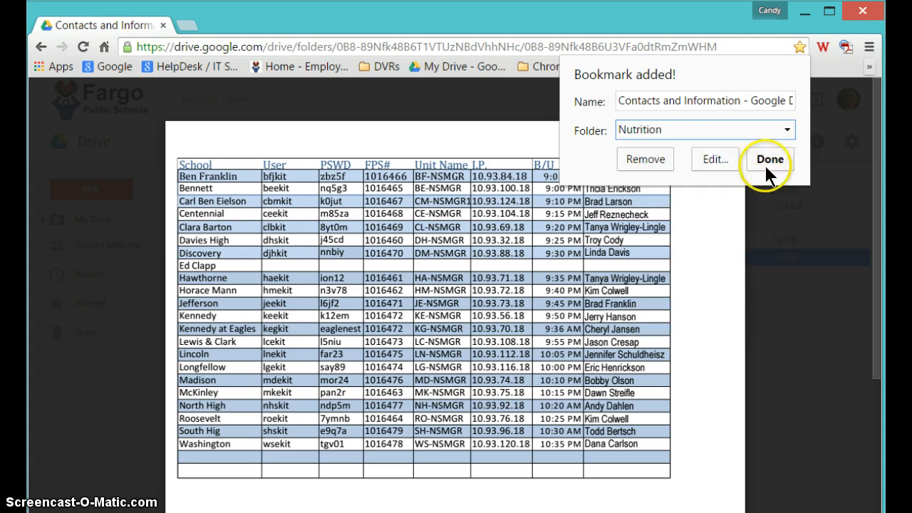
pyautogui.click(770, 159)
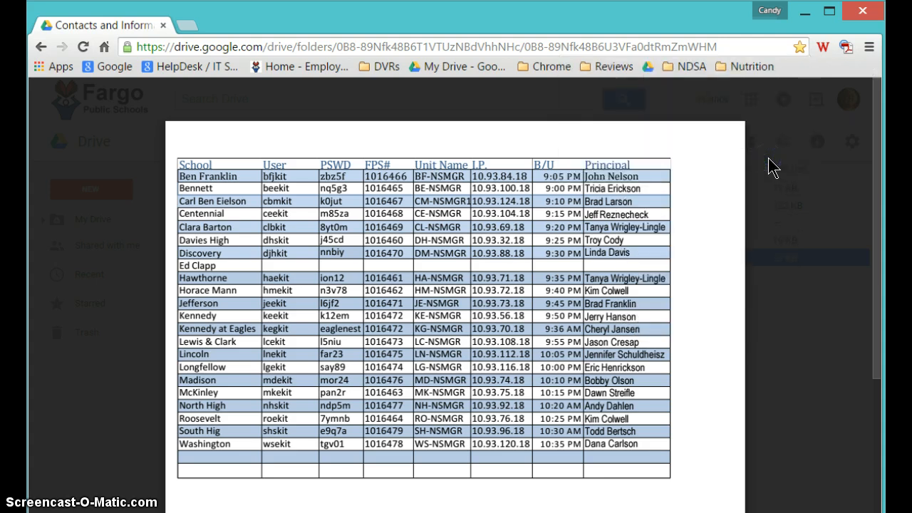